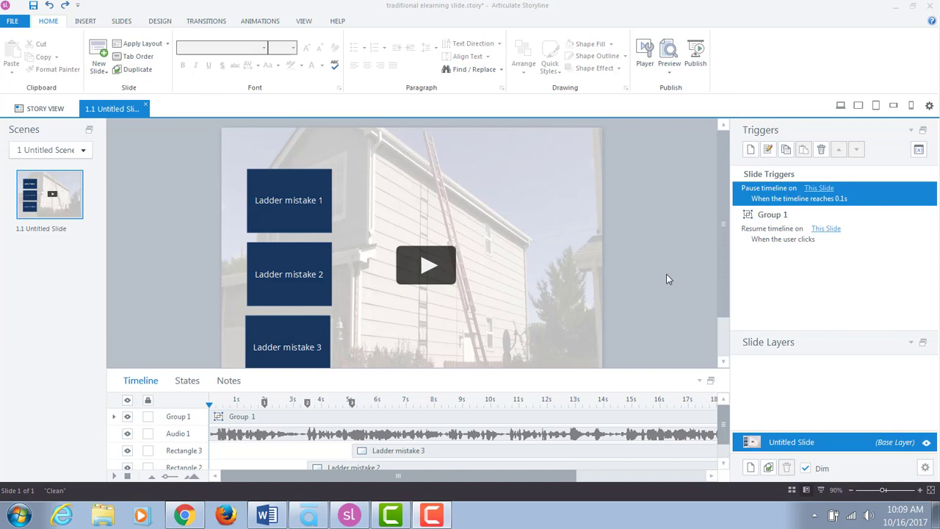
pyautogui.moveTo(659, 341)
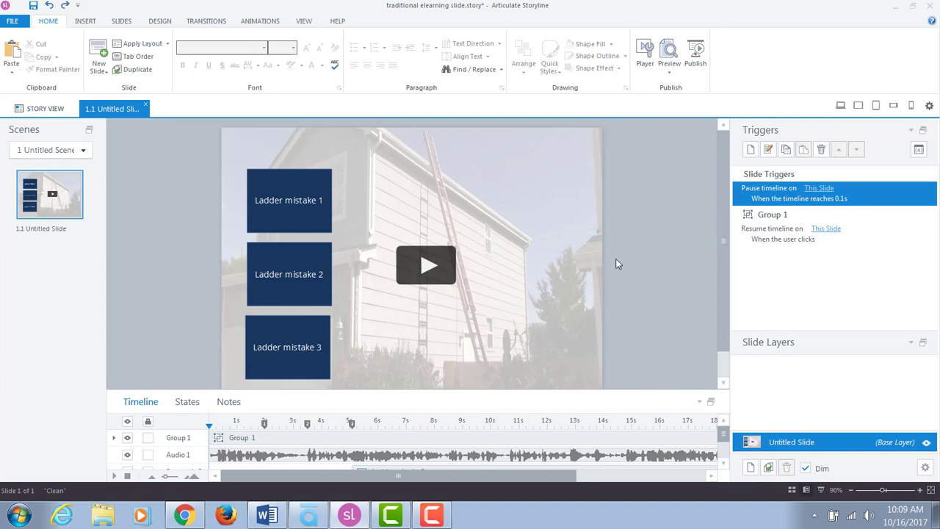
pyautogui.moveTo(206, 218)
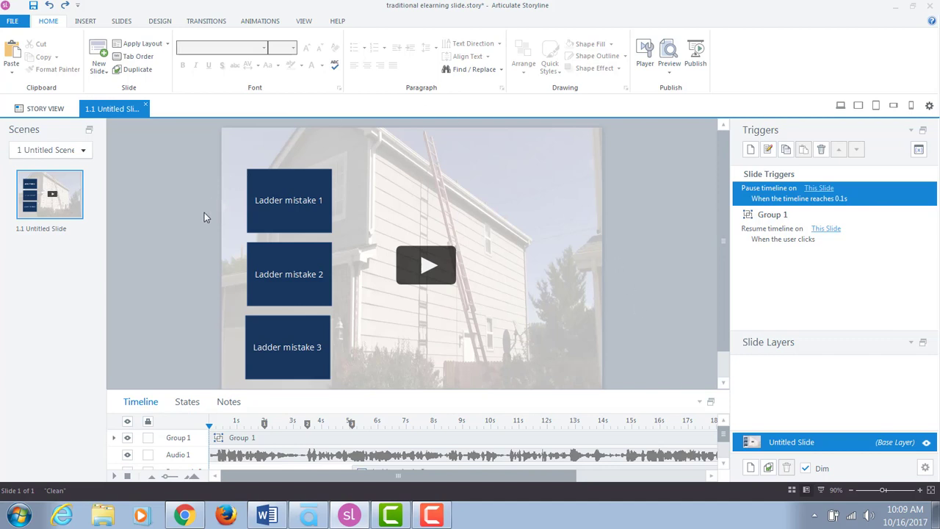
pyautogui.moveTo(402, 243)
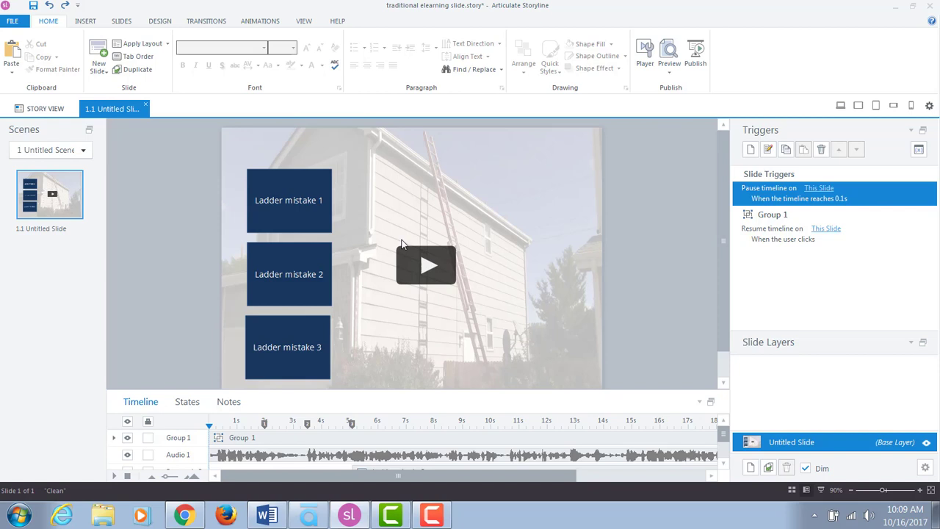
# Preview the slide, then open the pause trigger's settings to review them.
pyautogui.click(426, 265)
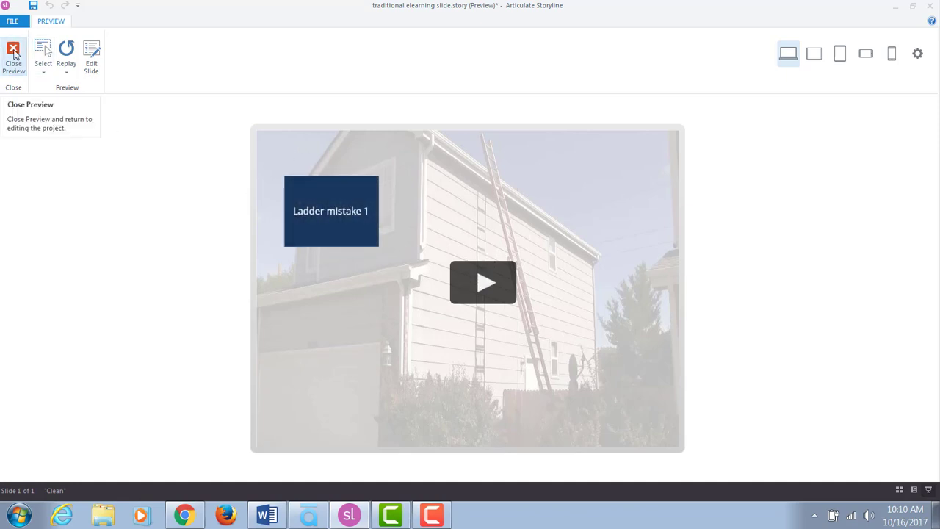
pyautogui.click(13, 56)
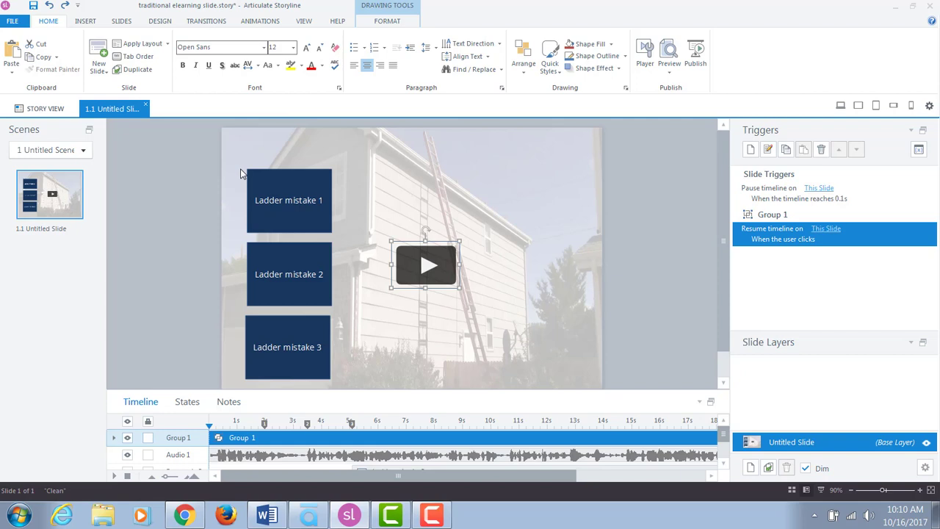
pyautogui.moveTo(274, 165)
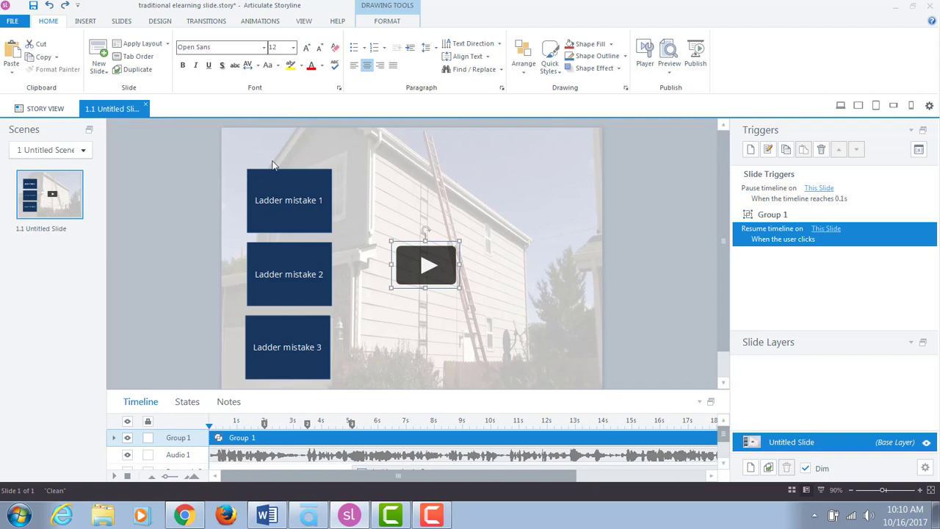
pyautogui.moveTo(452, 178)
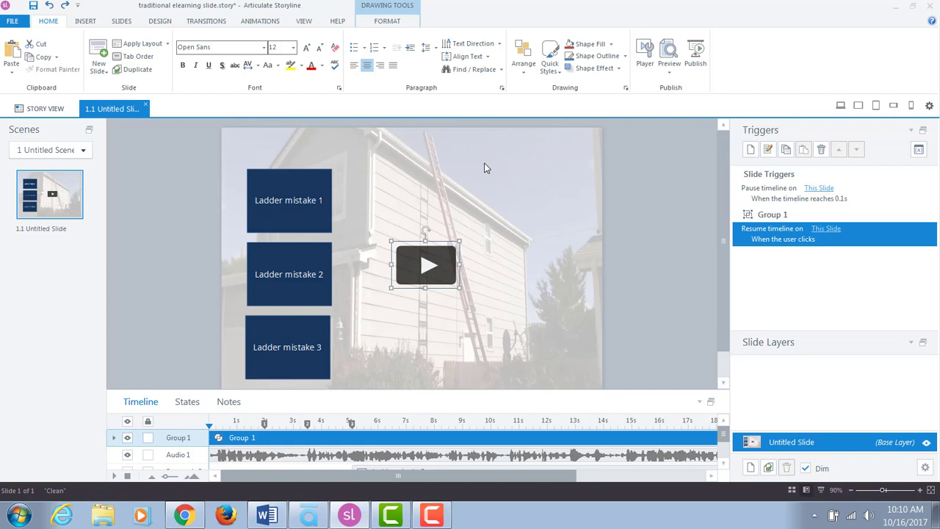
pyautogui.moveTo(654, 221)
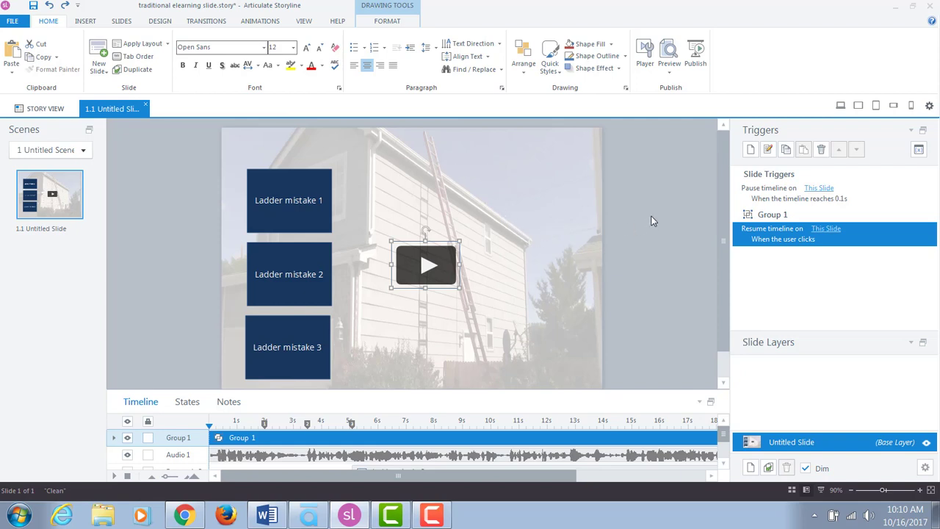
pyautogui.moveTo(854, 186)
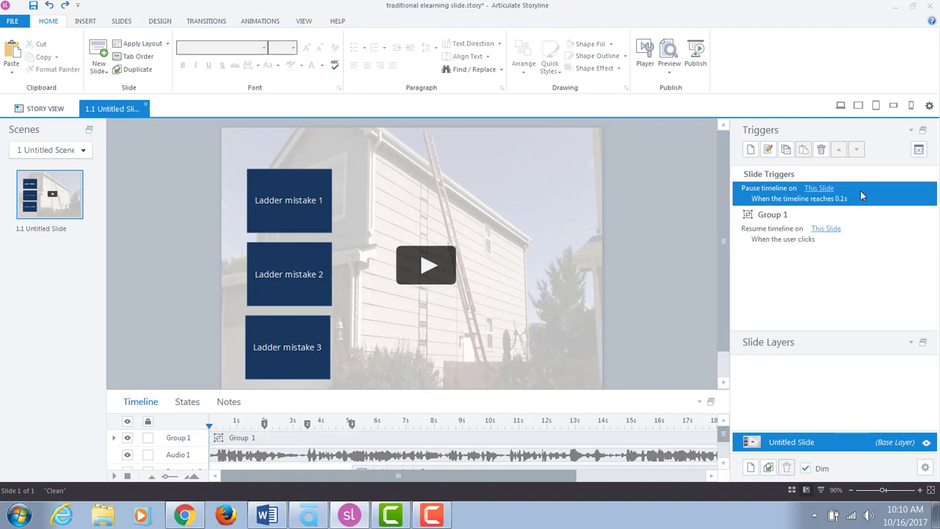
pyautogui.doubleClick(799, 192)
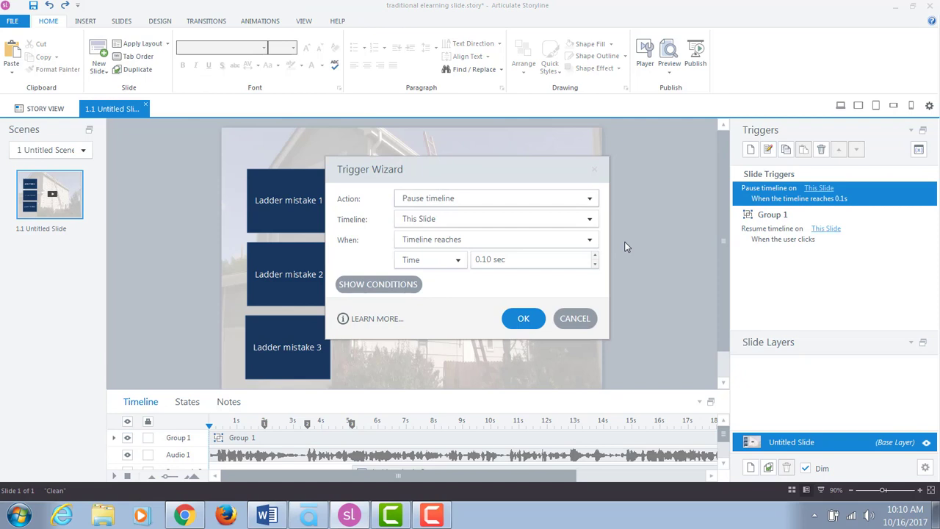
pyautogui.moveTo(477, 186)
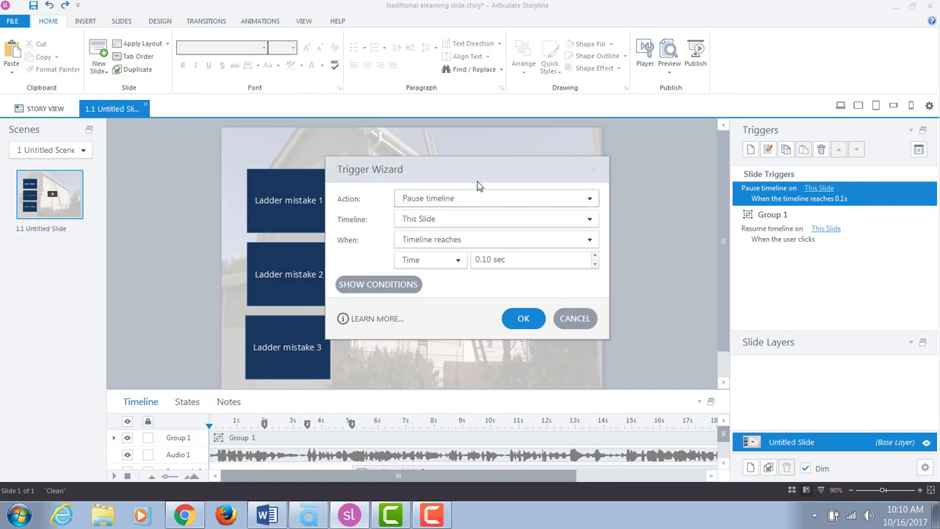
pyautogui.moveTo(457, 187)
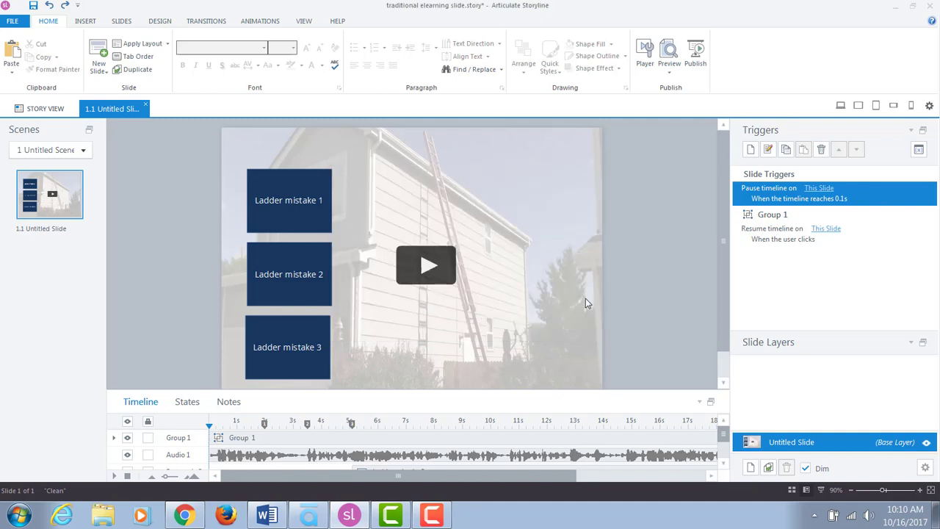
pyautogui.moveTo(866, 224)
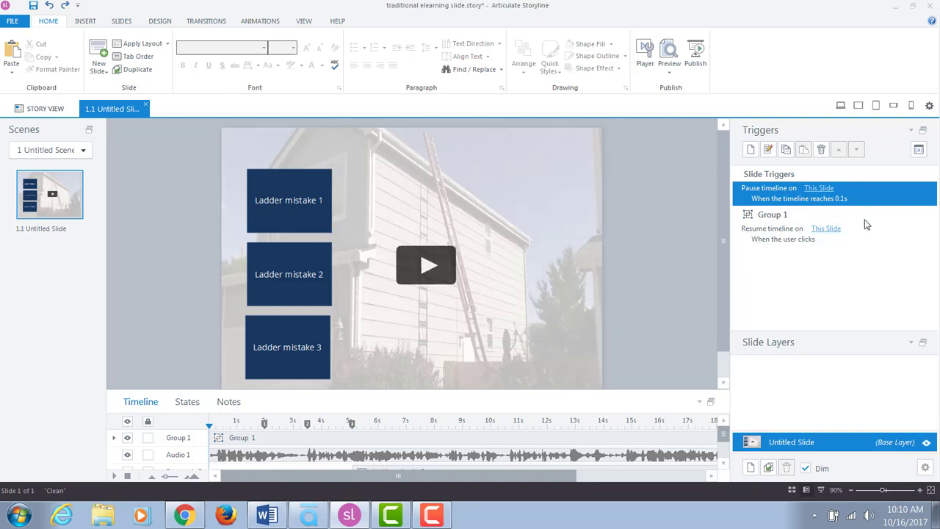
# Review the resume-timeline trigger and view Triangle 1's Normal and Hover states.
pyautogui.click(426, 265)
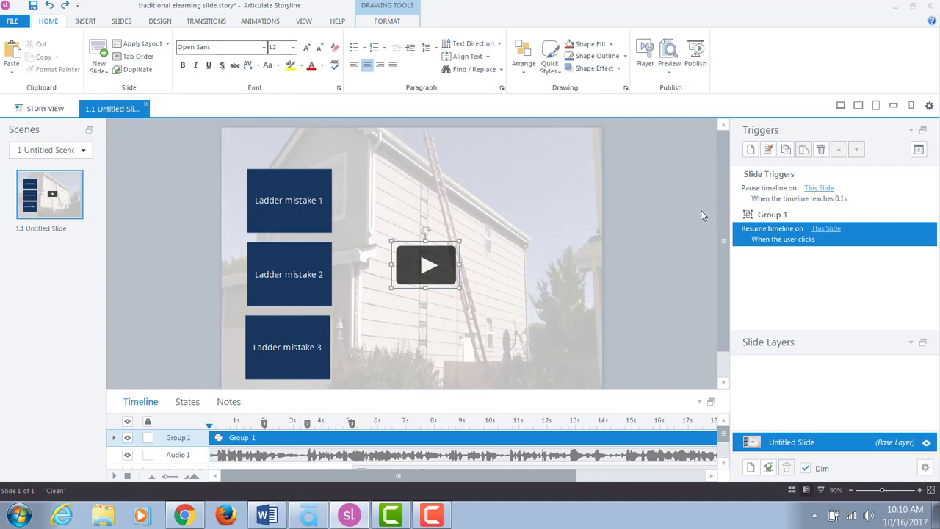
pyautogui.moveTo(860, 235)
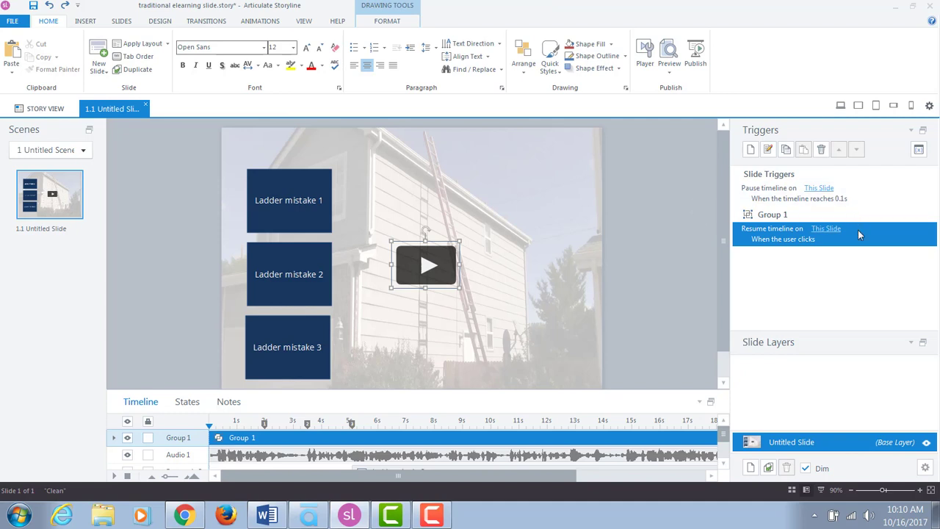
pyautogui.click(826, 228)
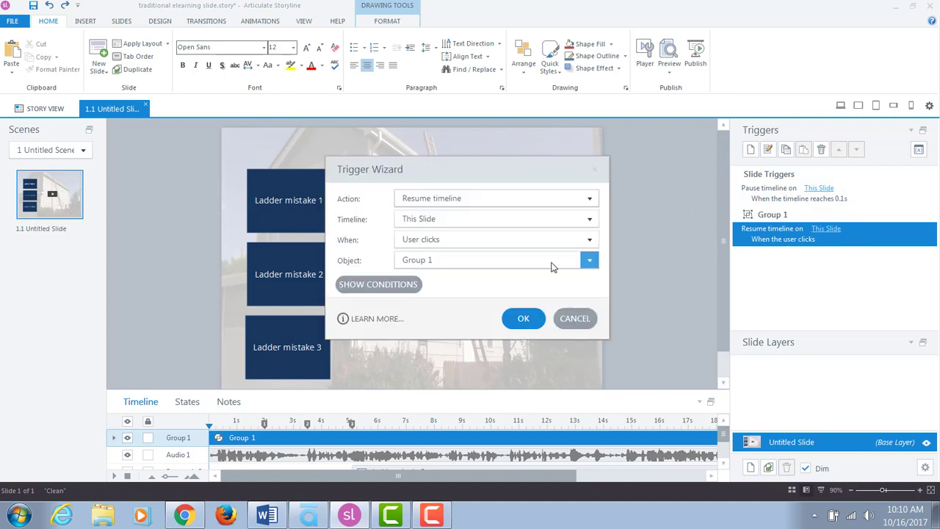
pyautogui.click(522, 318)
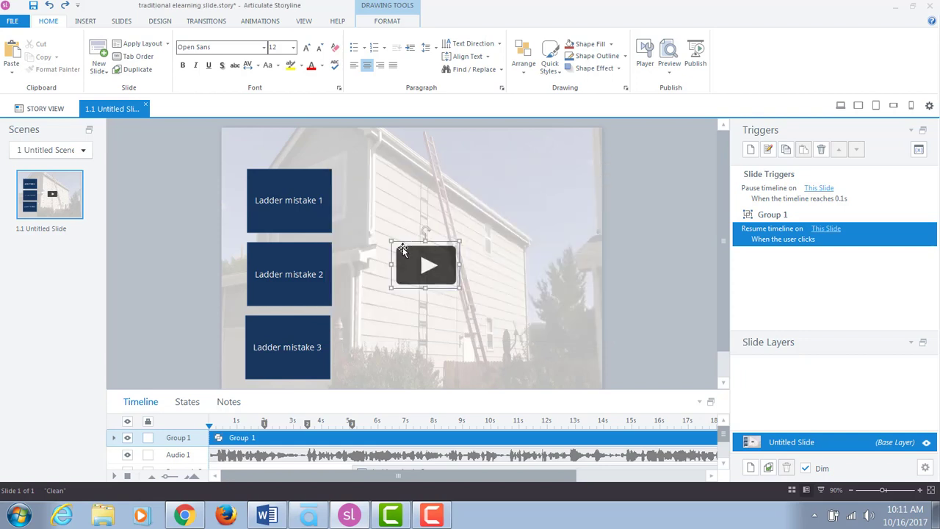
pyautogui.moveTo(648, 239)
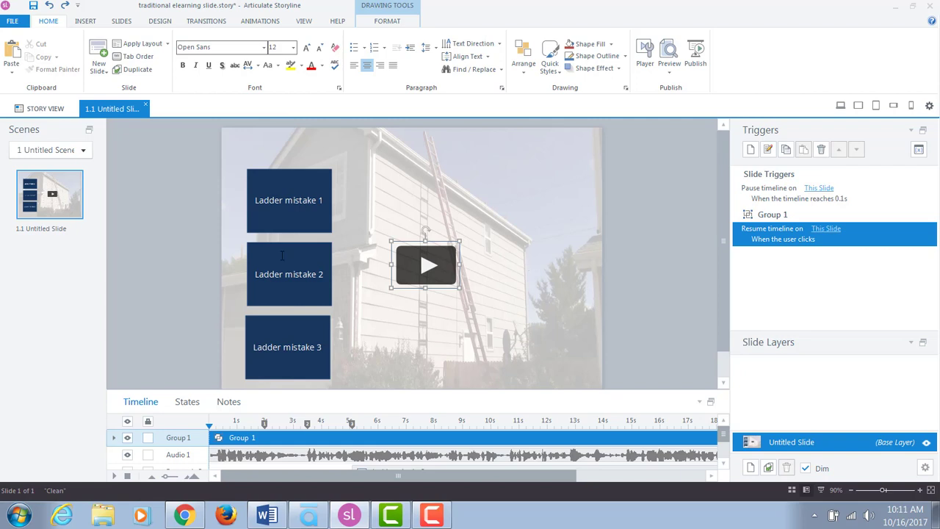
pyautogui.moveTo(423, 266)
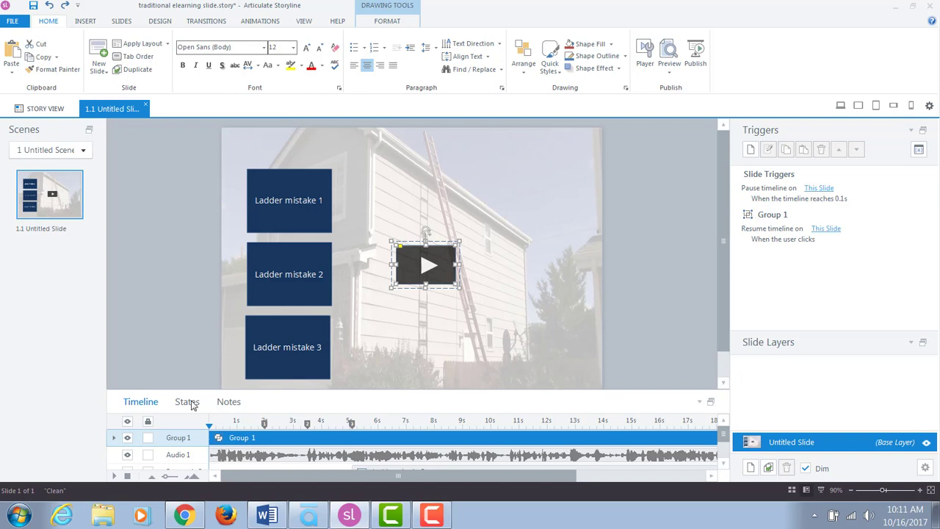
pyautogui.click(187, 401)
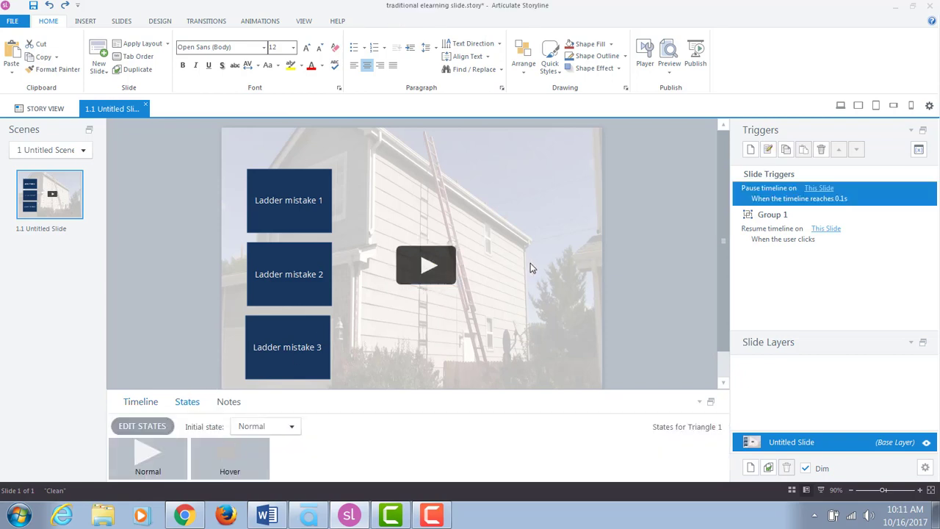
pyautogui.click(642, 250)
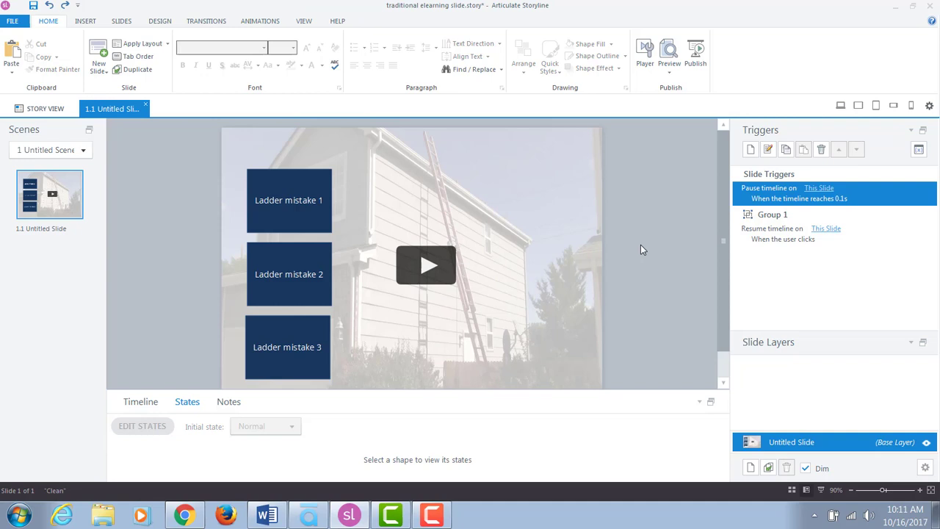
pyautogui.moveTo(665, 108)
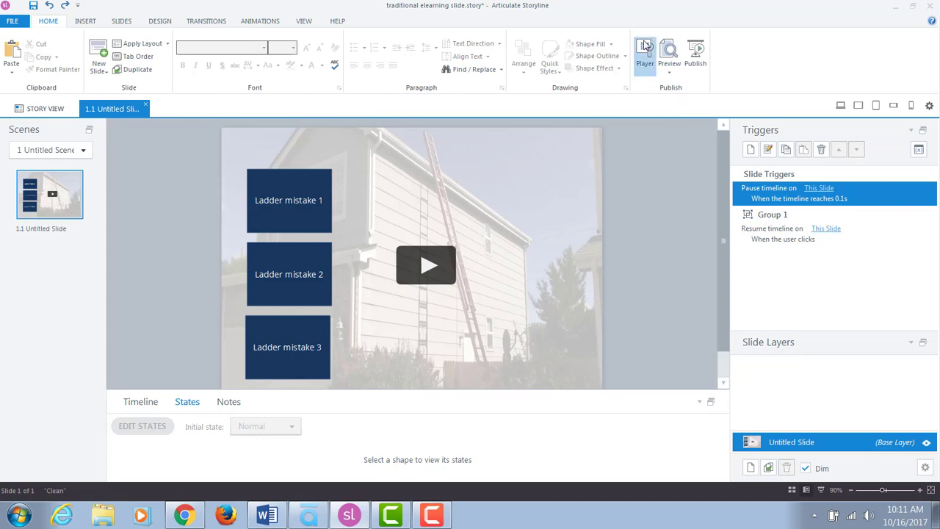
# Open Player Properties, look through the Player Tabs list, and close the dialog.
pyautogui.click(644, 55)
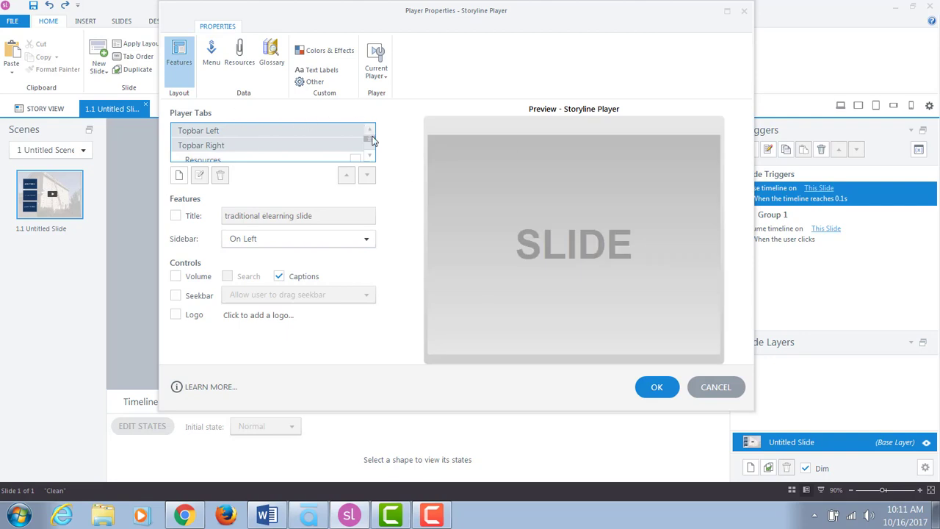
pyautogui.click(370, 140)
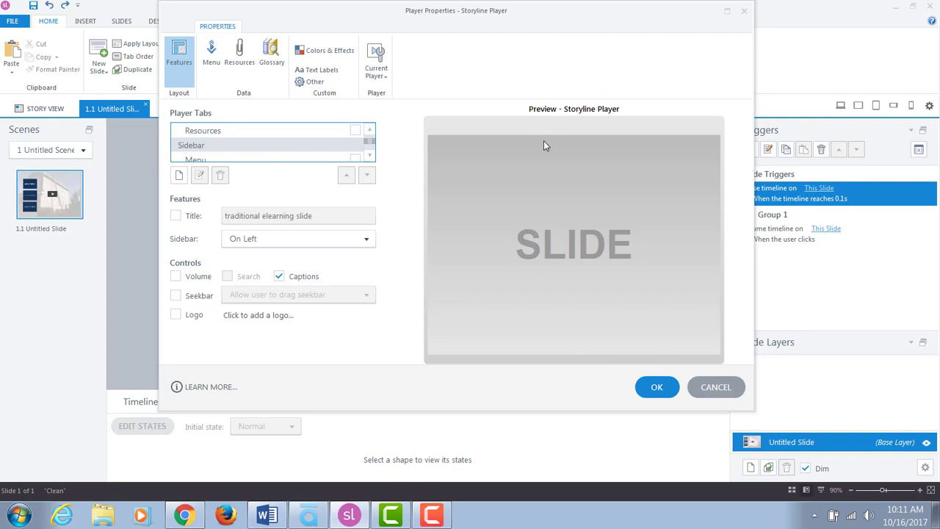
pyautogui.click(657, 387)
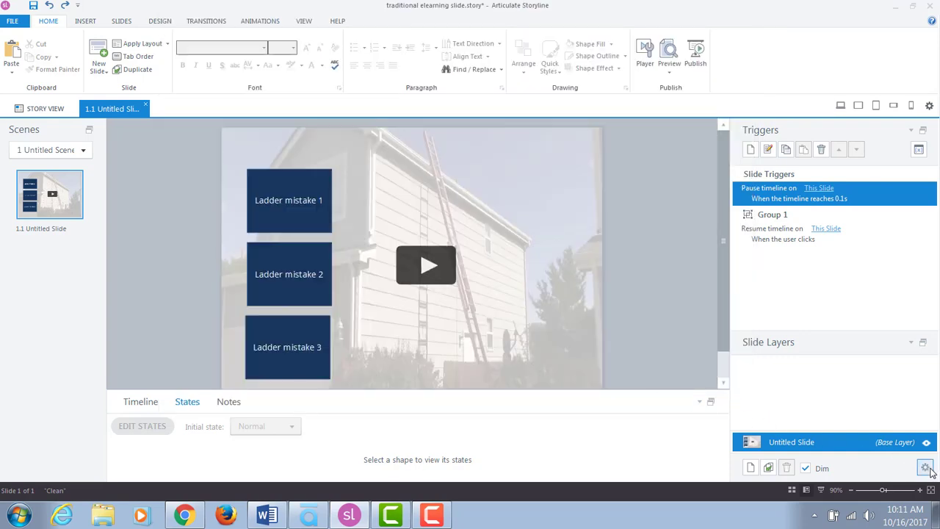
pyautogui.click(925, 468)
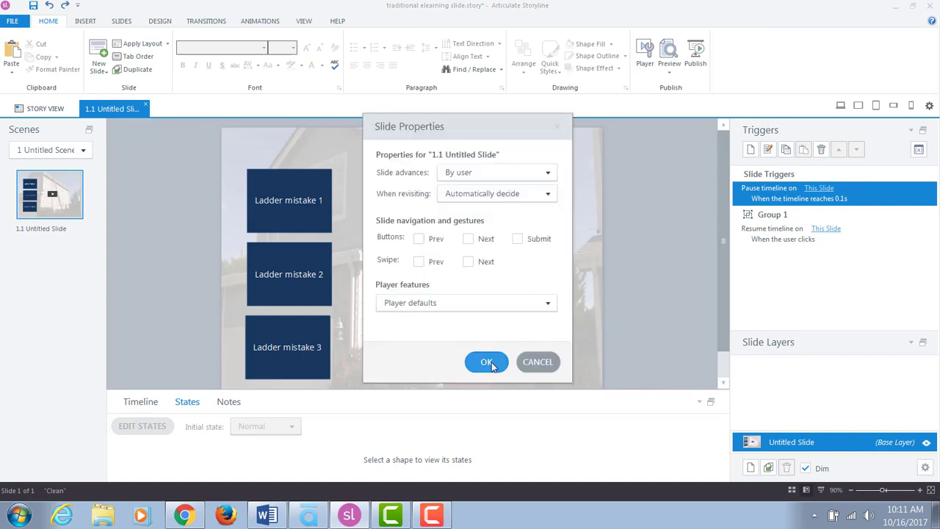
pyautogui.click(486, 361)
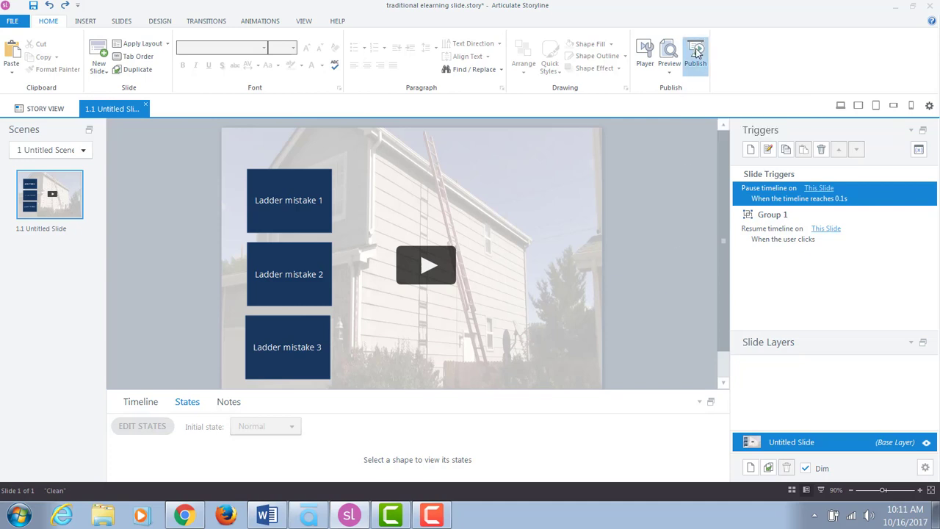
# Publish the project to Articulate 360 as a new version and dismiss the success message.
pyautogui.click(695, 55)
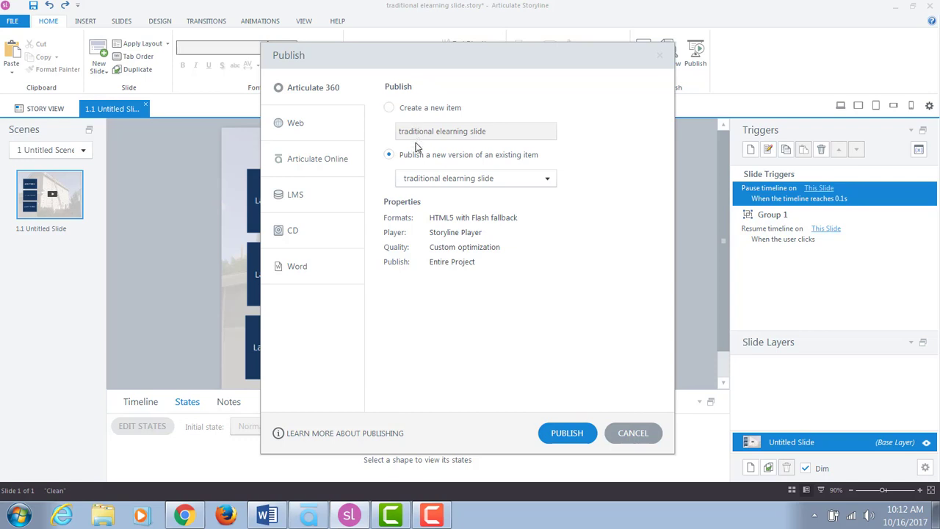
pyautogui.moveTo(569, 150)
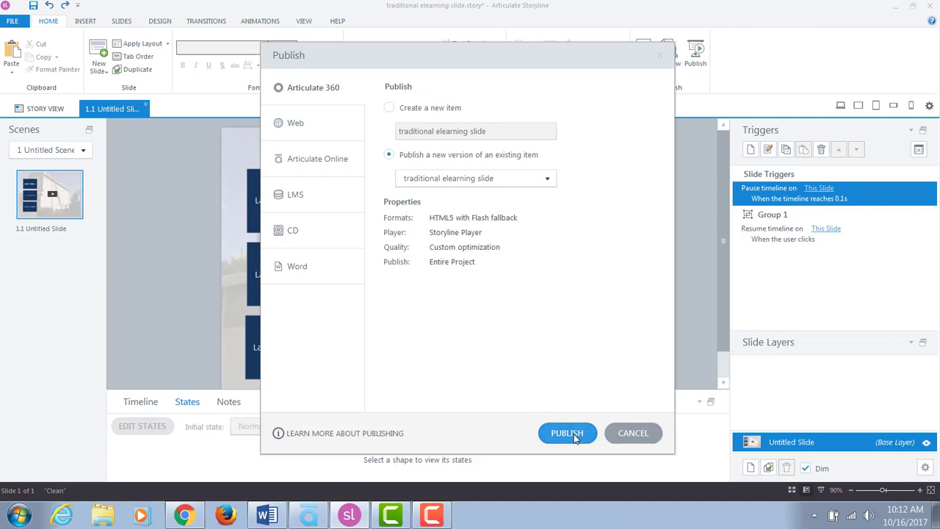
pyautogui.click(567, 433)
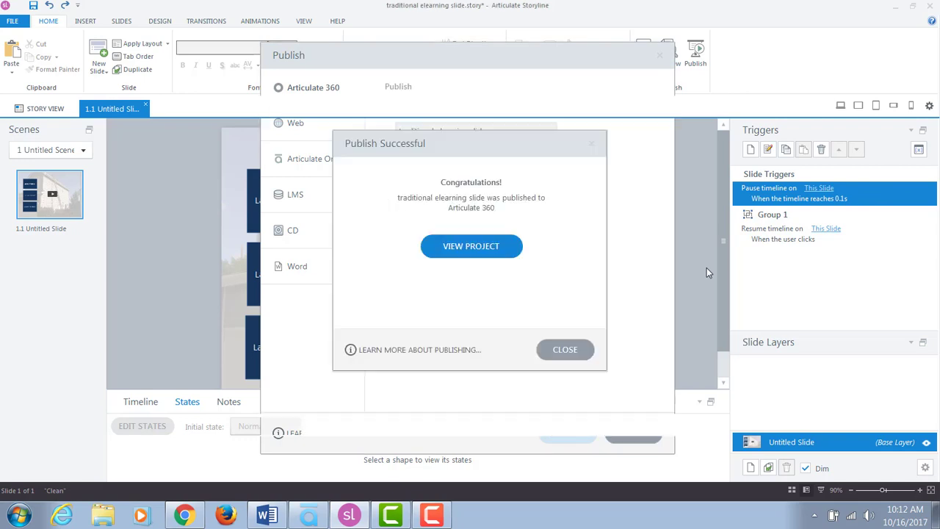
pyautogui.click(564, 348)
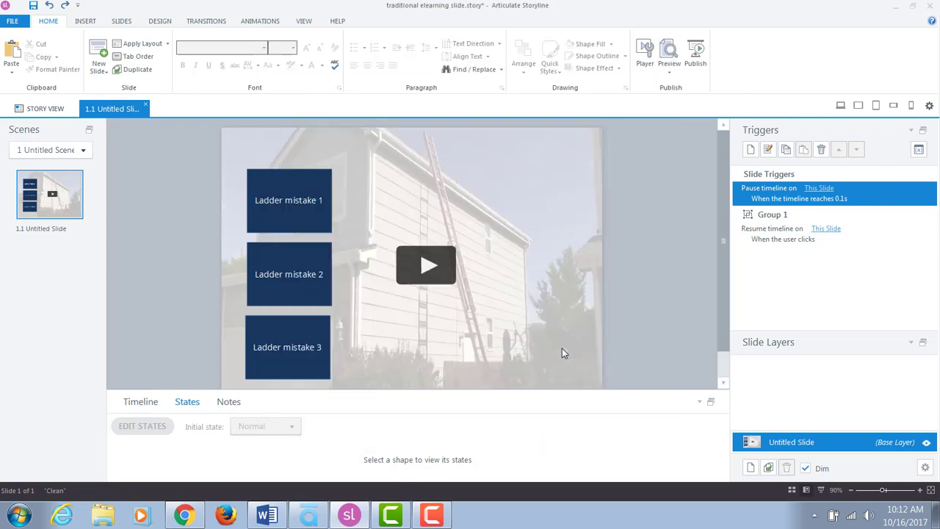
# Set the Ladder Safety course's Introduction lesson as a custom Blocks lesson.
pyautogui.click(184, 514)
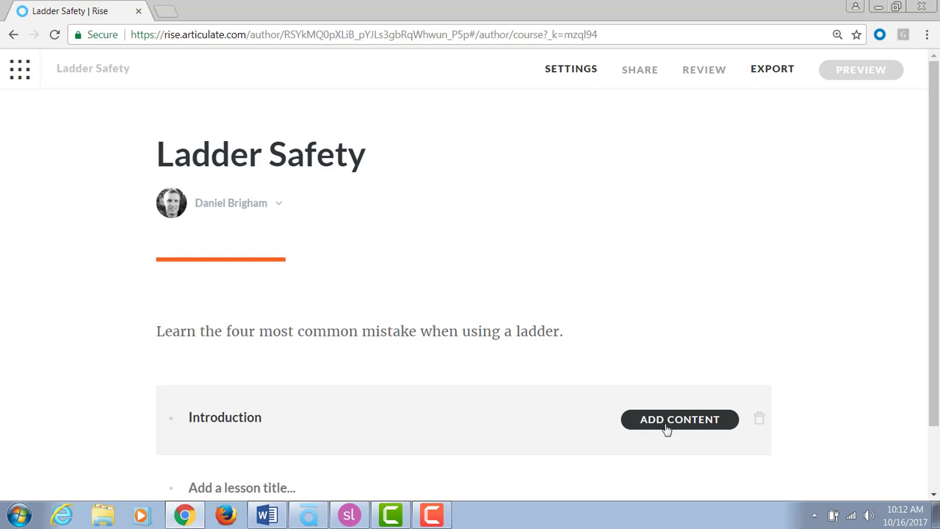
pyautogui.click(679, 419)
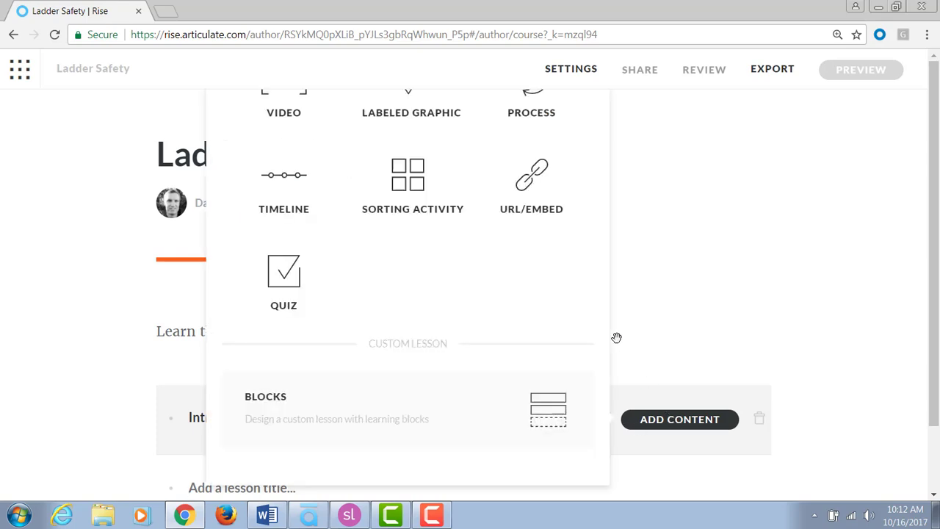
pyautogui.moveTo(479, 387)
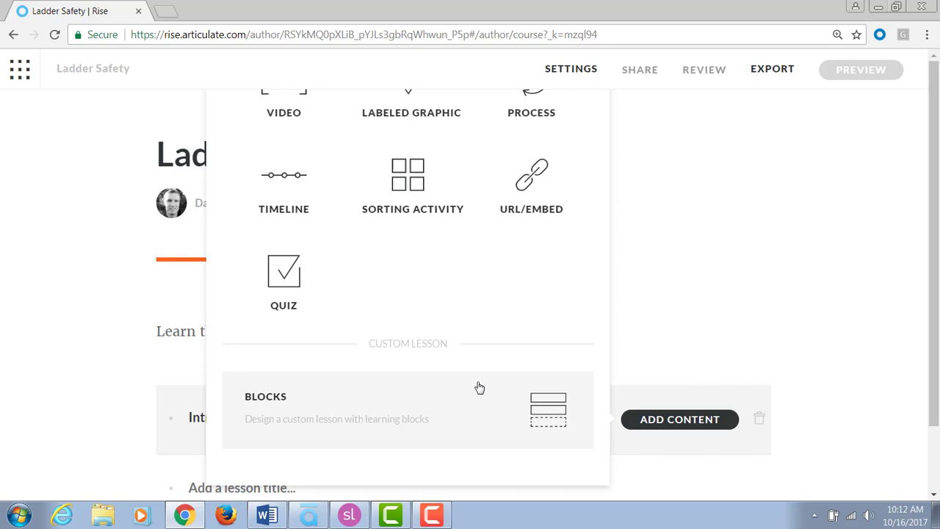
pyautogui.moveTo(541, 409)
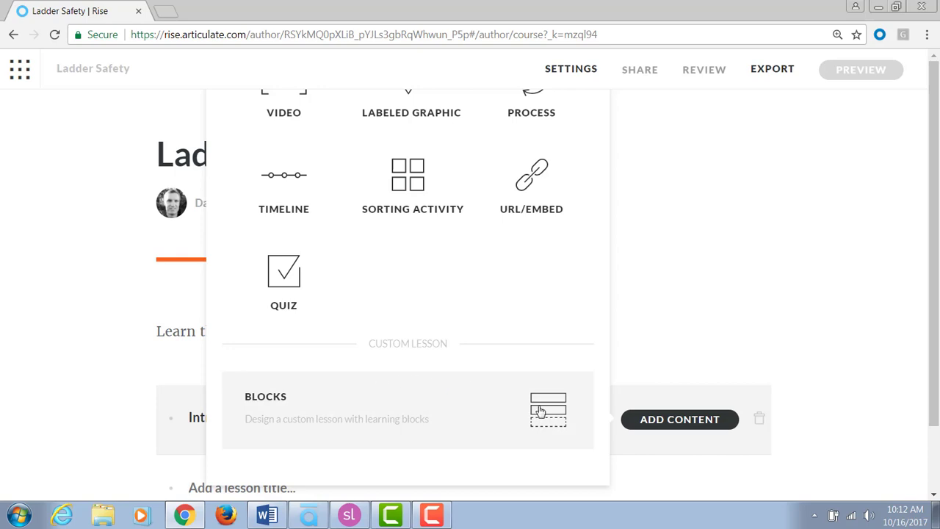
pyautogui.click(407, 409)
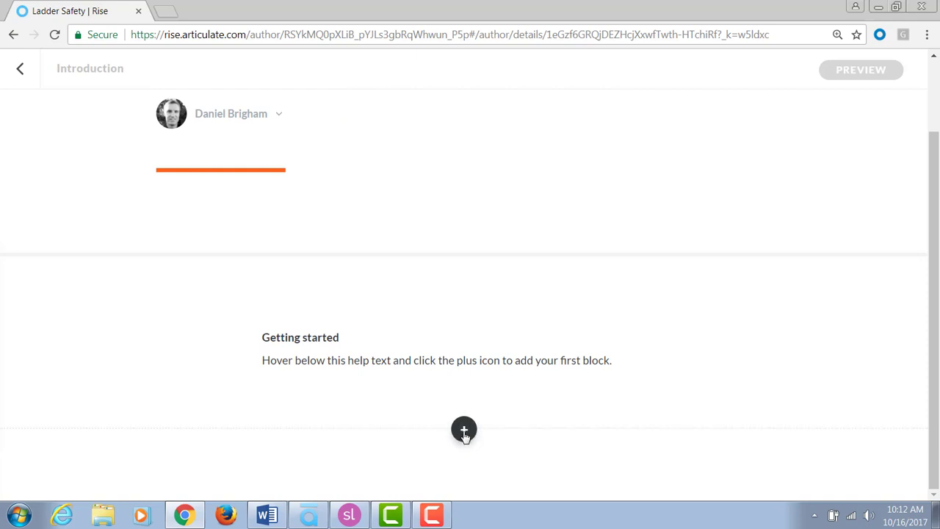
# Open the Block Library's Interactive category and scroll to the Storyline block.
pyautogui.click(463, 428)
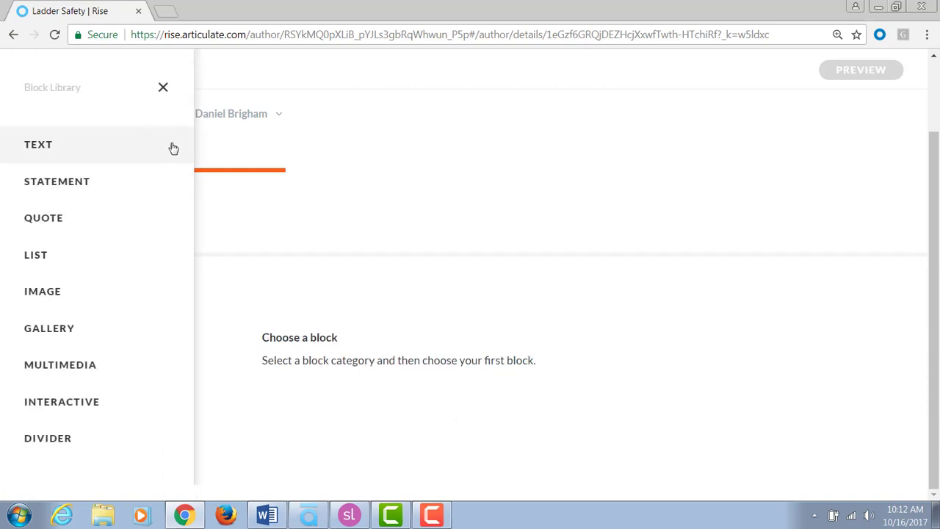
pyautogui.moveTo(62, 401)
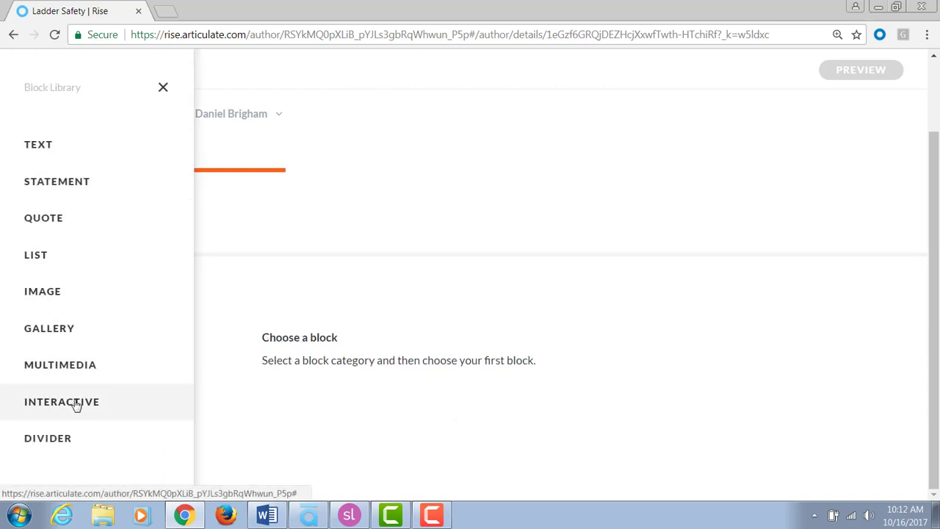
pyautogui.click(62, 401)
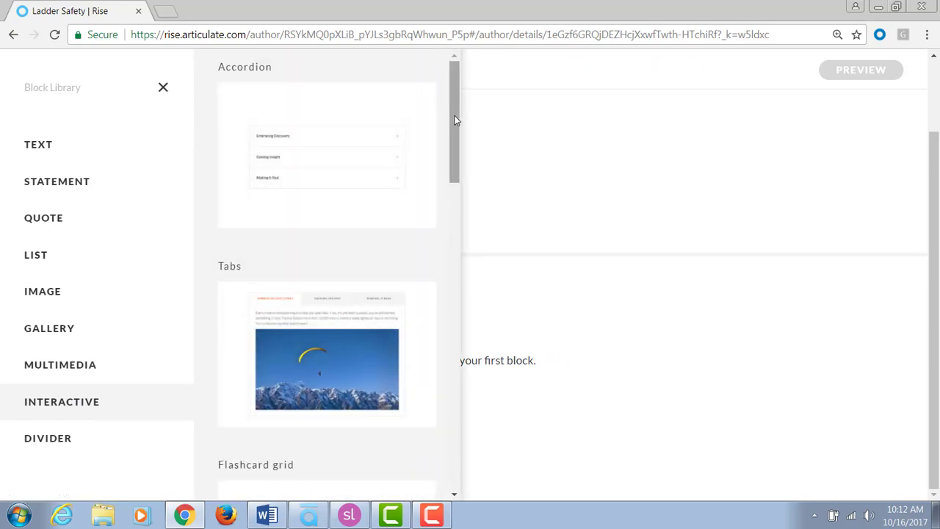
pyautogui.scroll(-3)
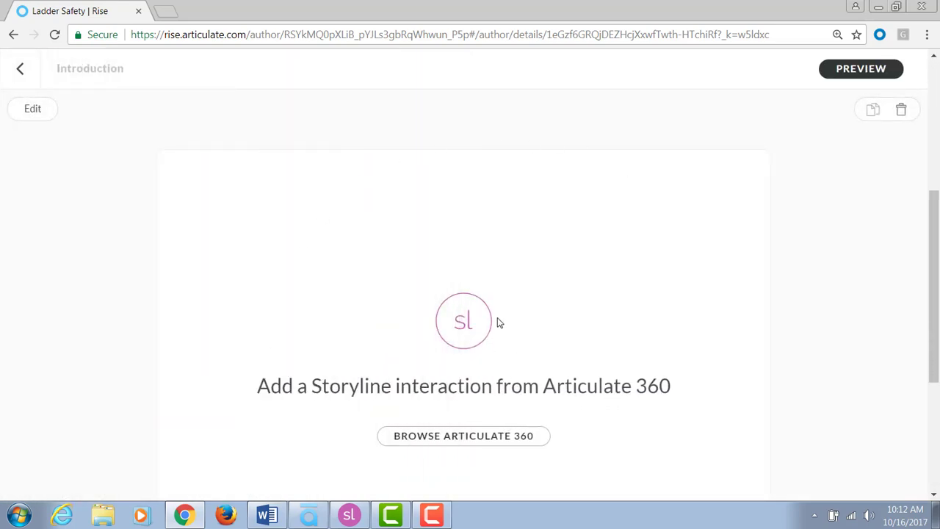
pyautogui.moveTo(584, 424)
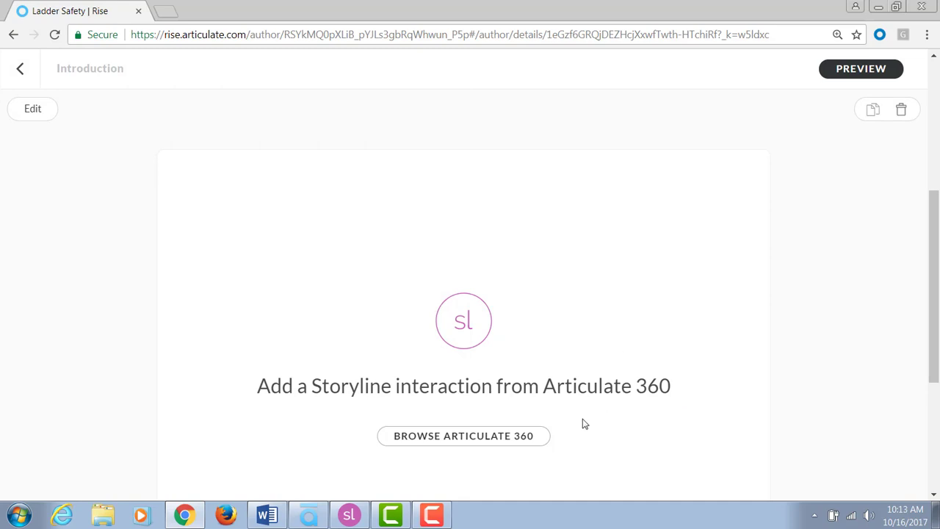
# Browse Articulate 360 and select the 'traditional elearning slide' interaction.
pyautogui.click(463, 435)
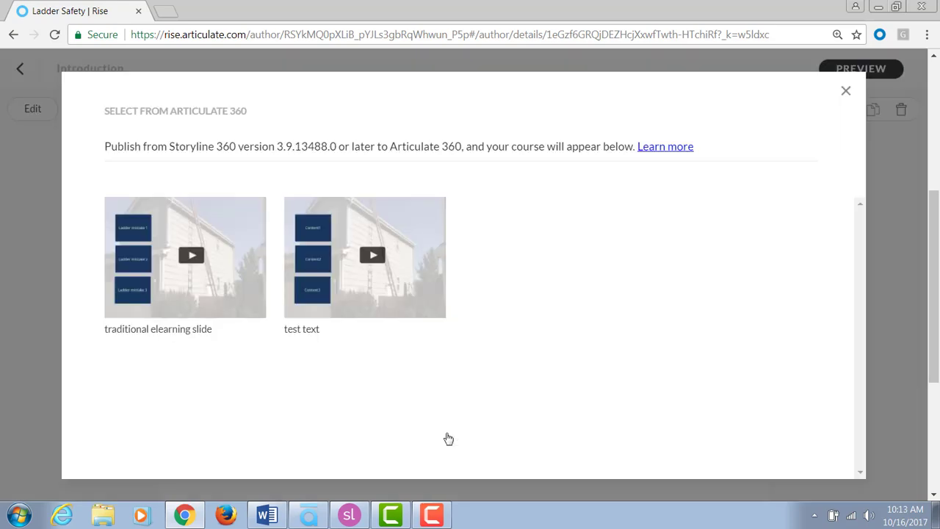
pyautogui.moveTo(234, 279)
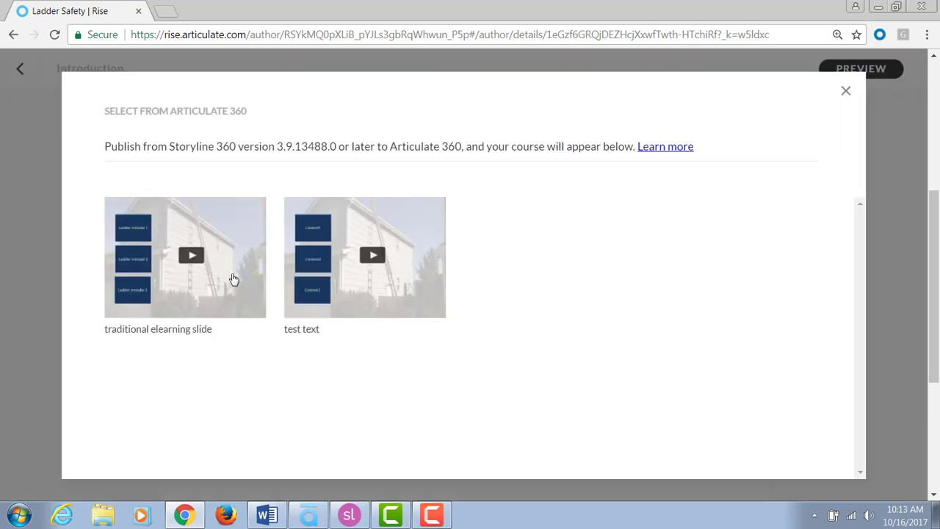
pyautogui.click(185, 257)
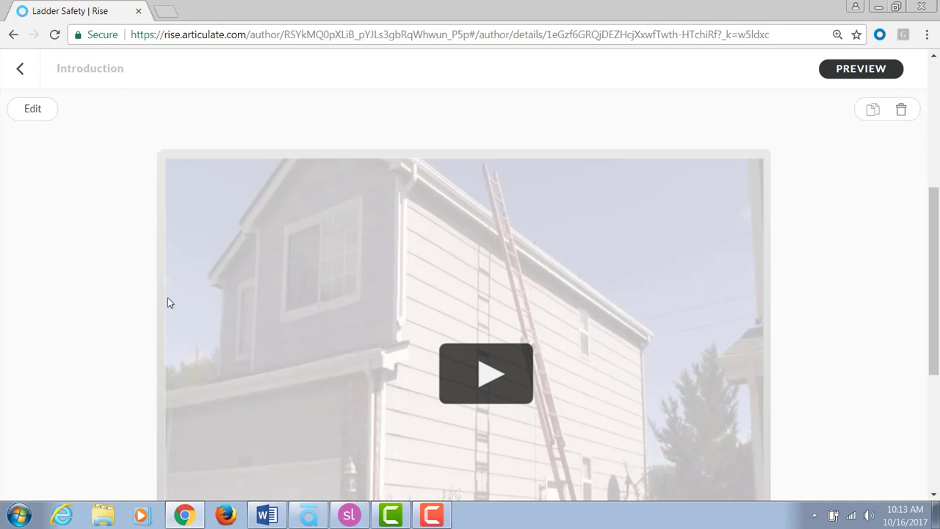
pyautogui.moveTo(850, 197)
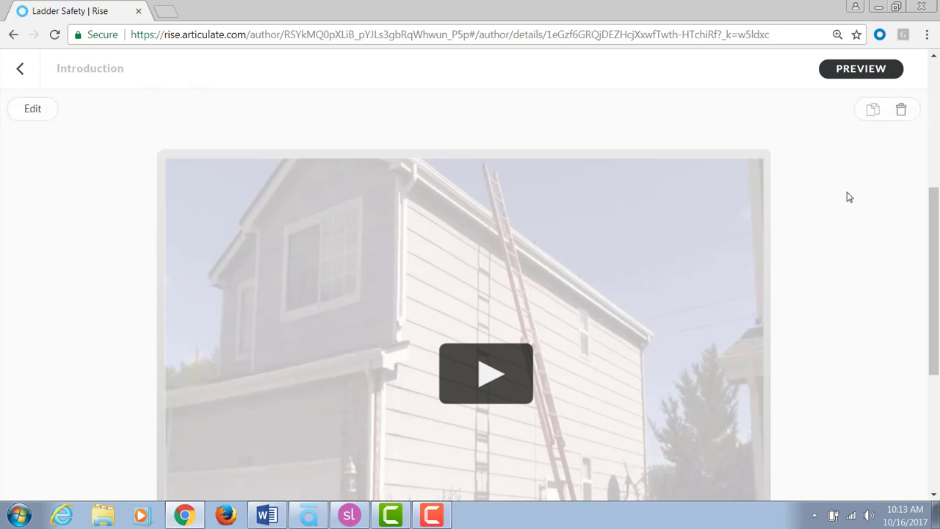